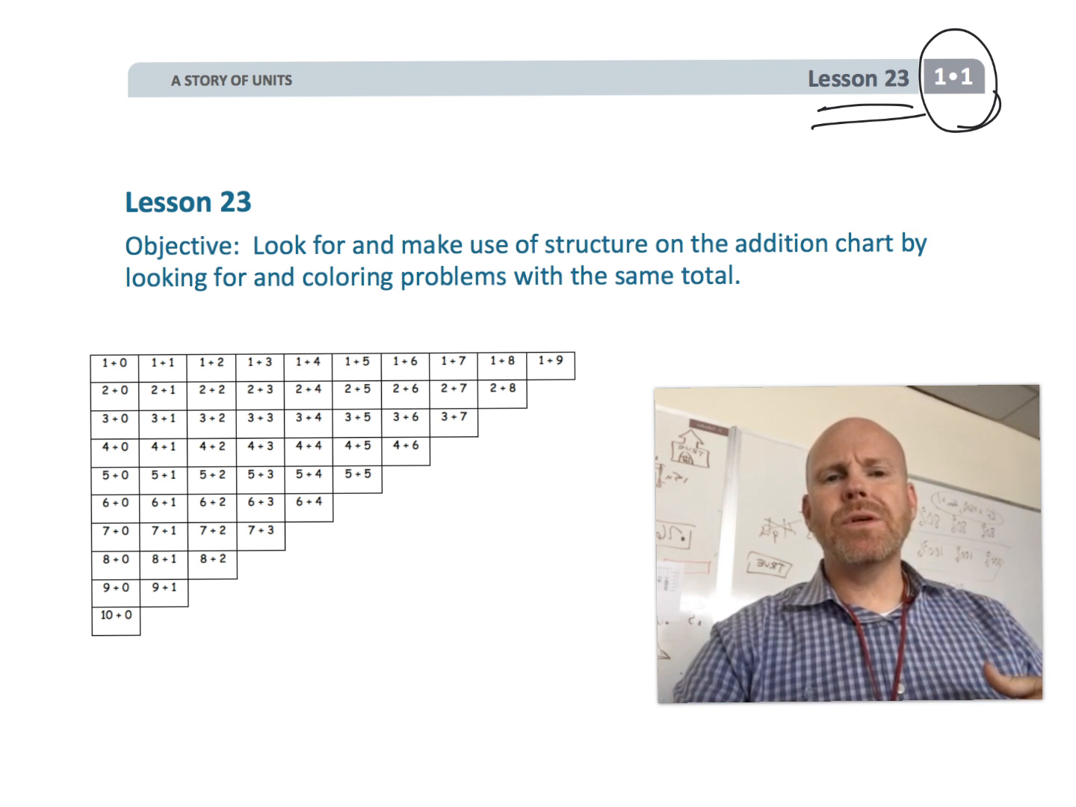
- Draw a pen line under the Lesson 23 heading
left_click_drag(736, 213, 894, 257)
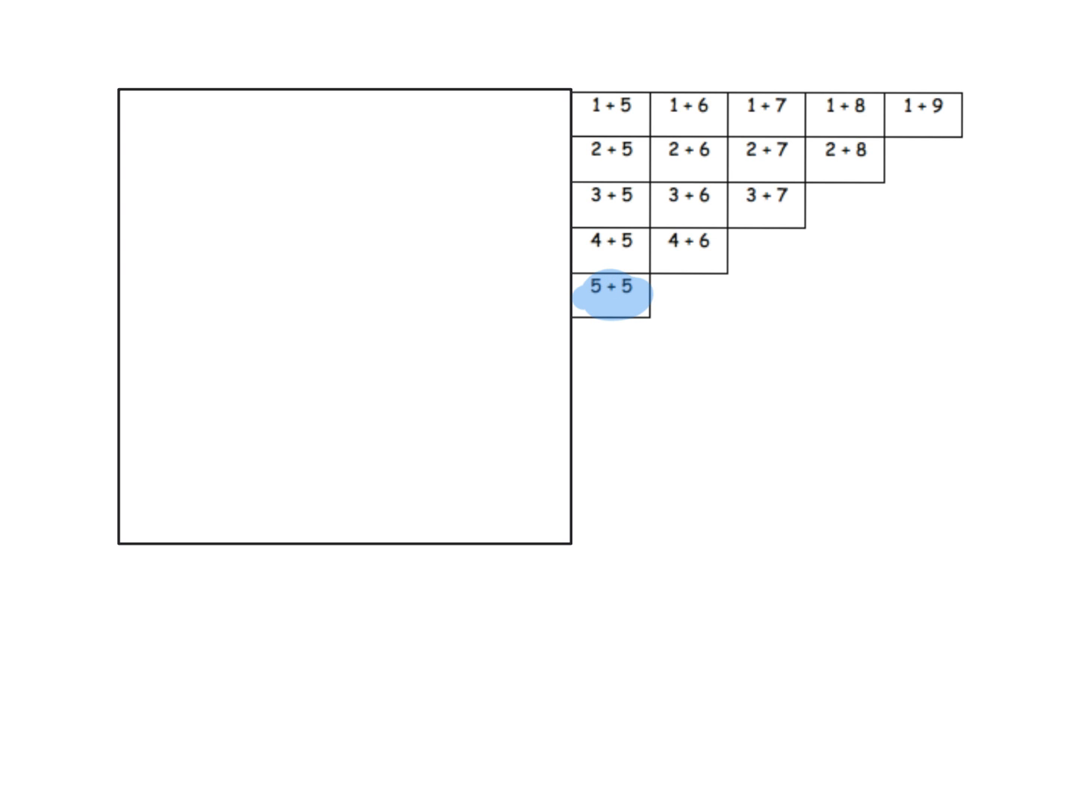
left_click(678, 246)
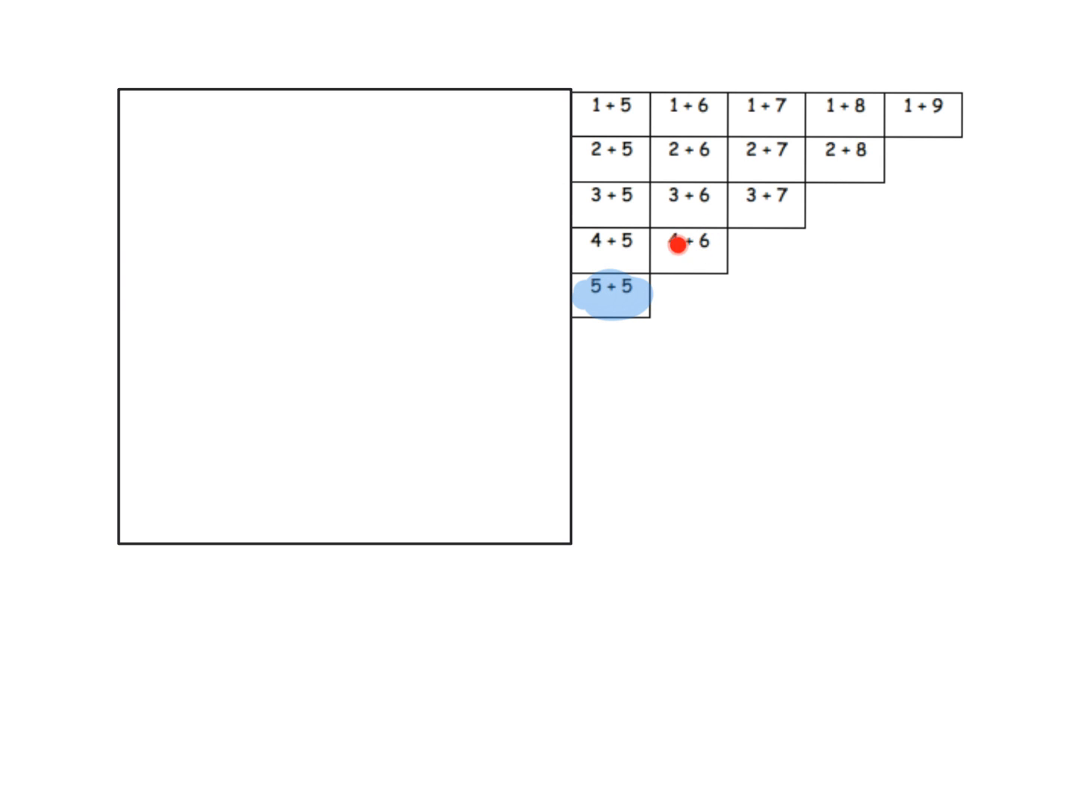
mouse_move(761, 222)
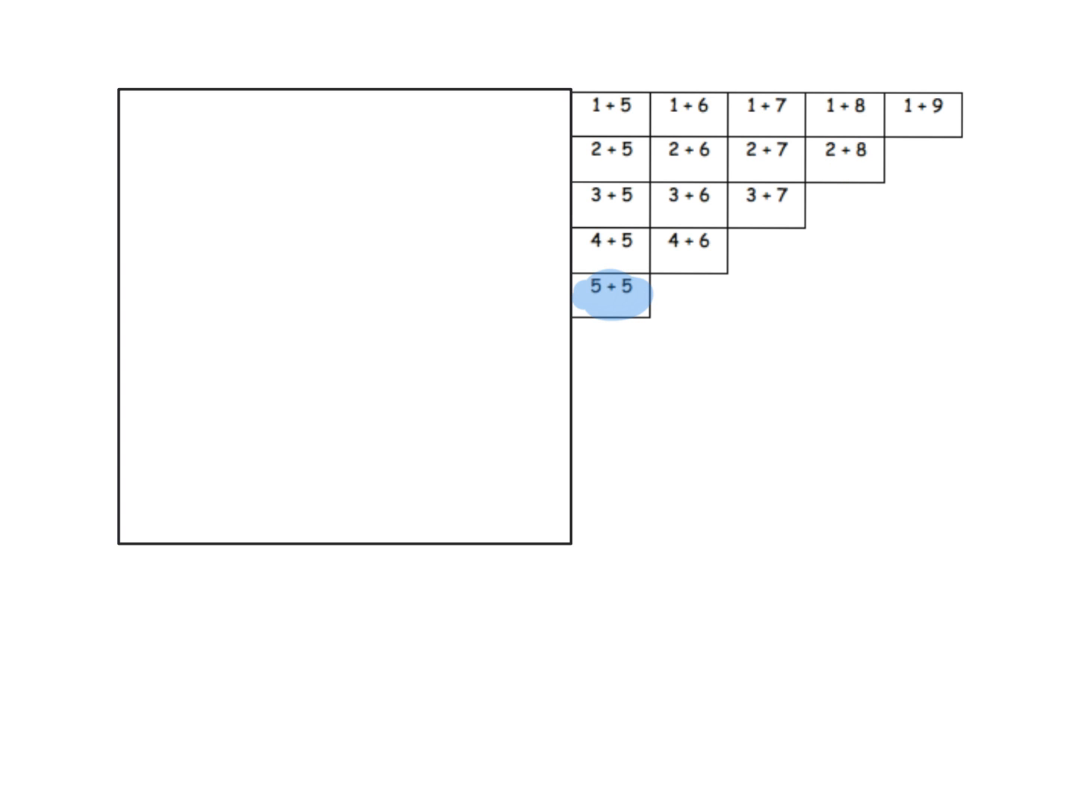
left_click(598, 274)
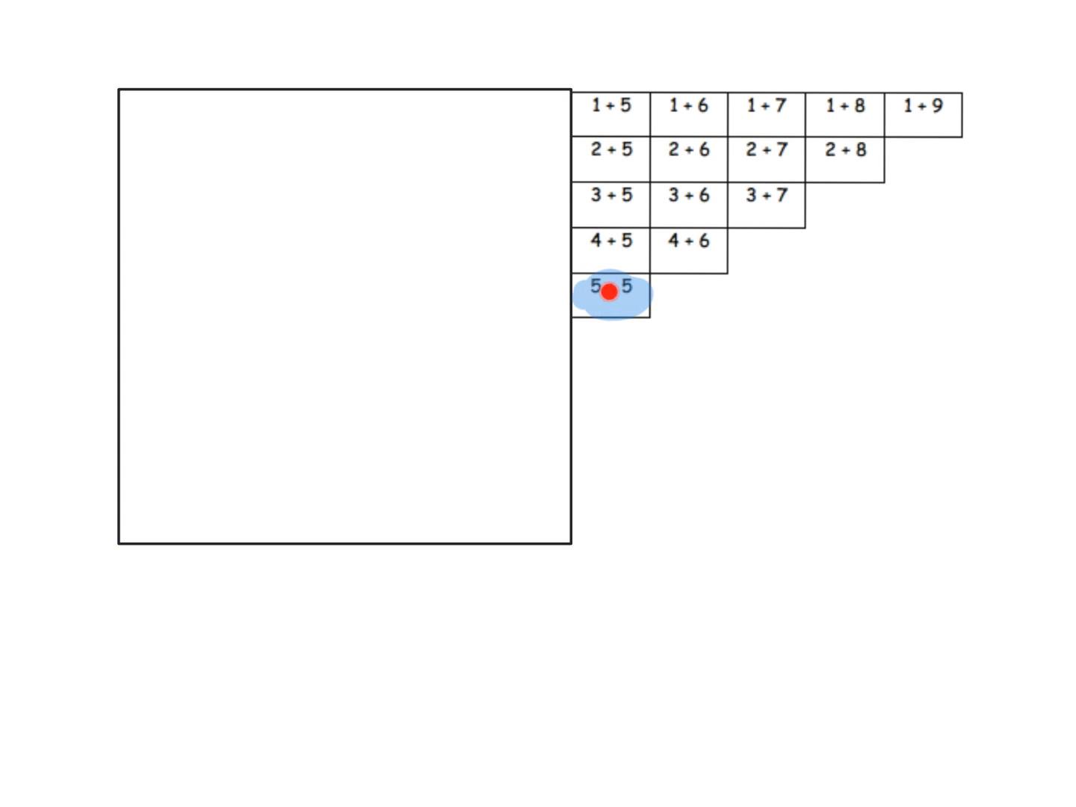
mouse_move(930, 66)
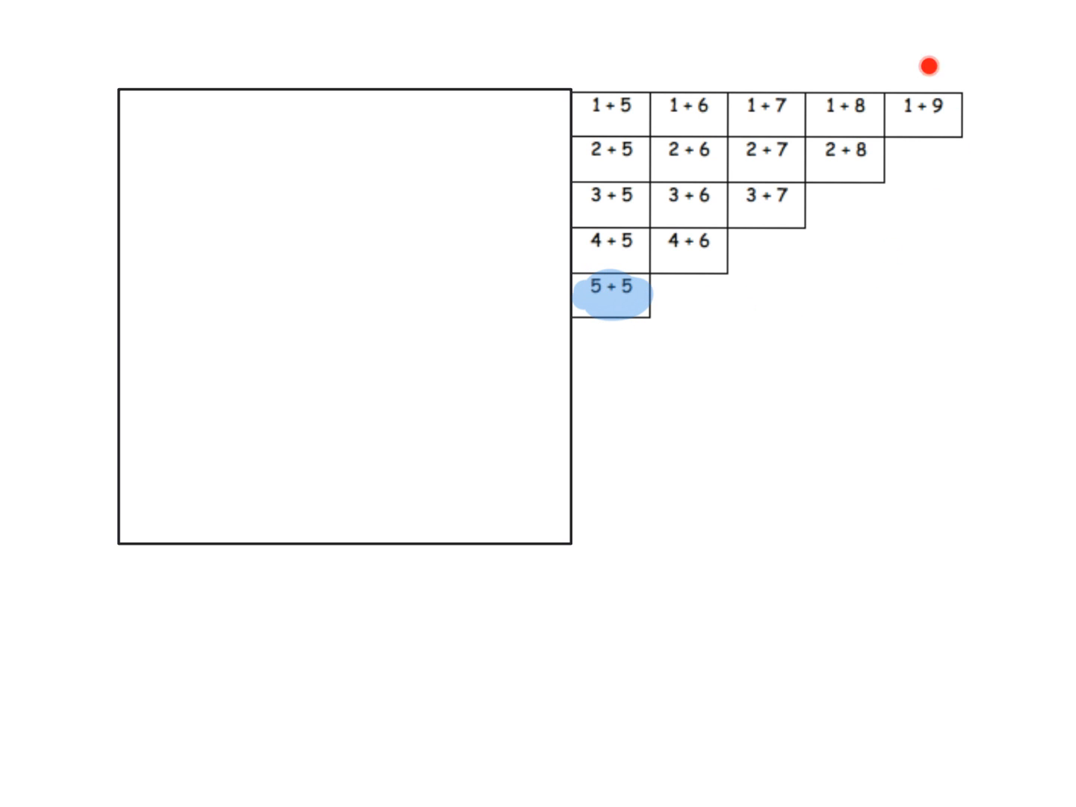
mouse_move(903, 275)
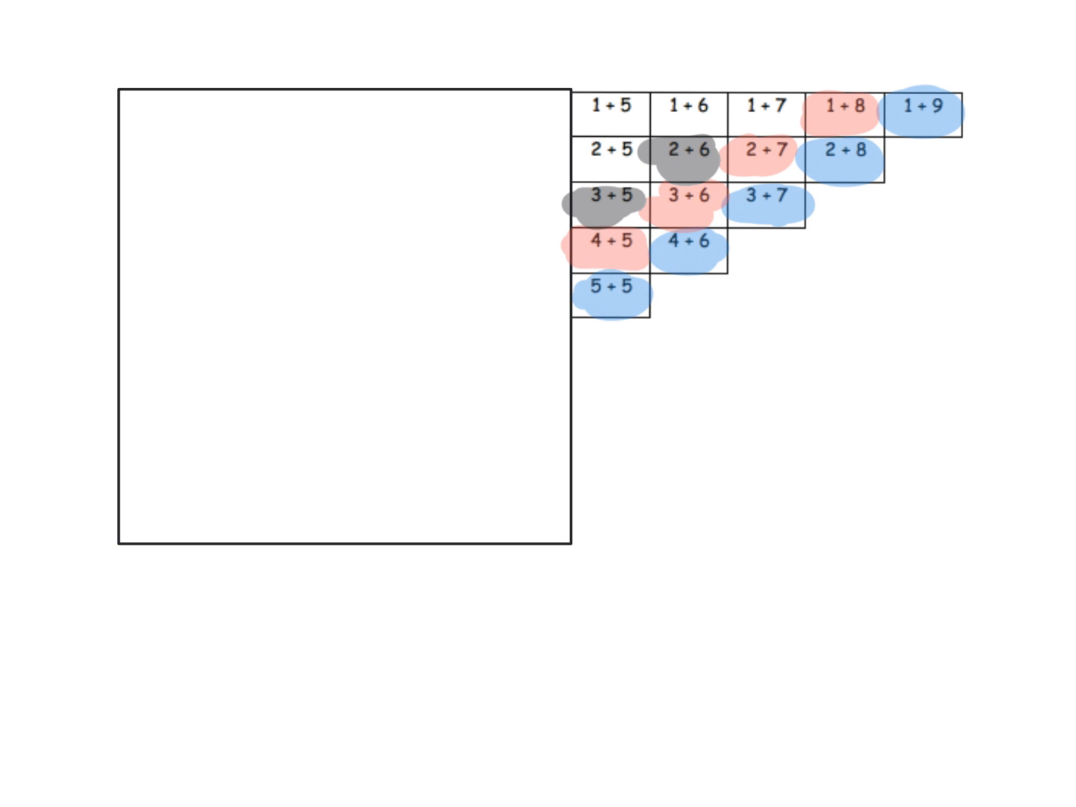
- Finish shading the diagonal that totals eight, then start shading the sevens in green
left_click(766, 107)
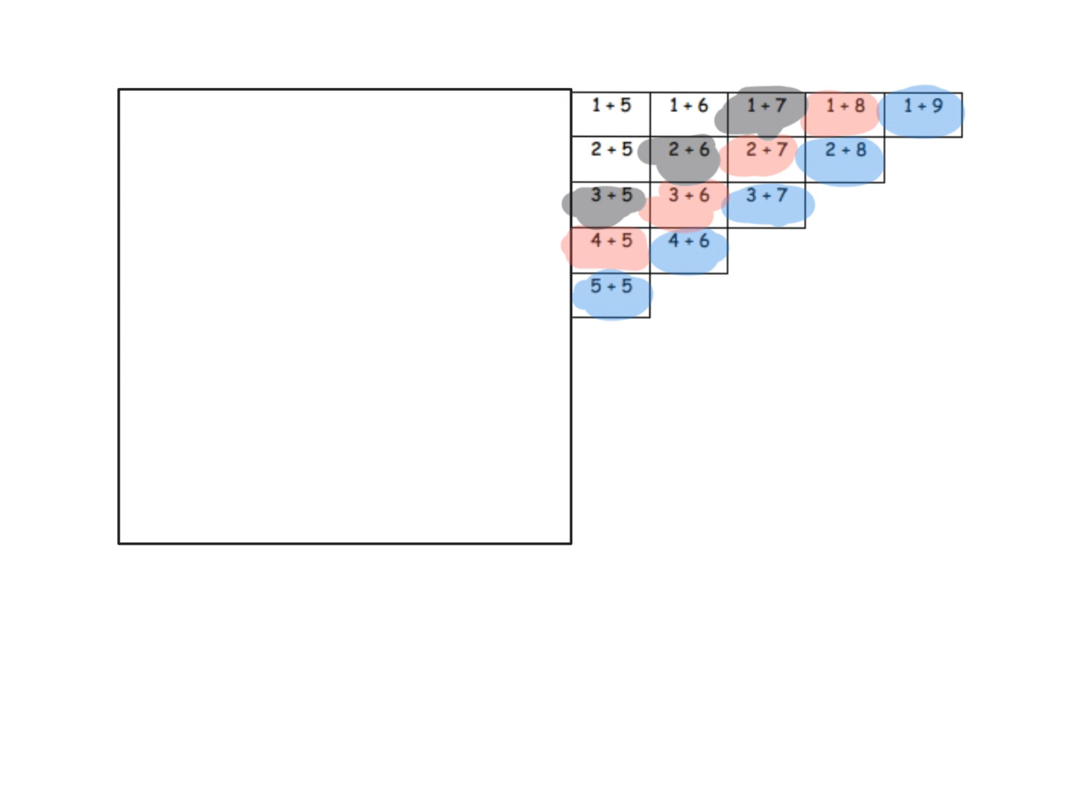
left_click(609, 154)
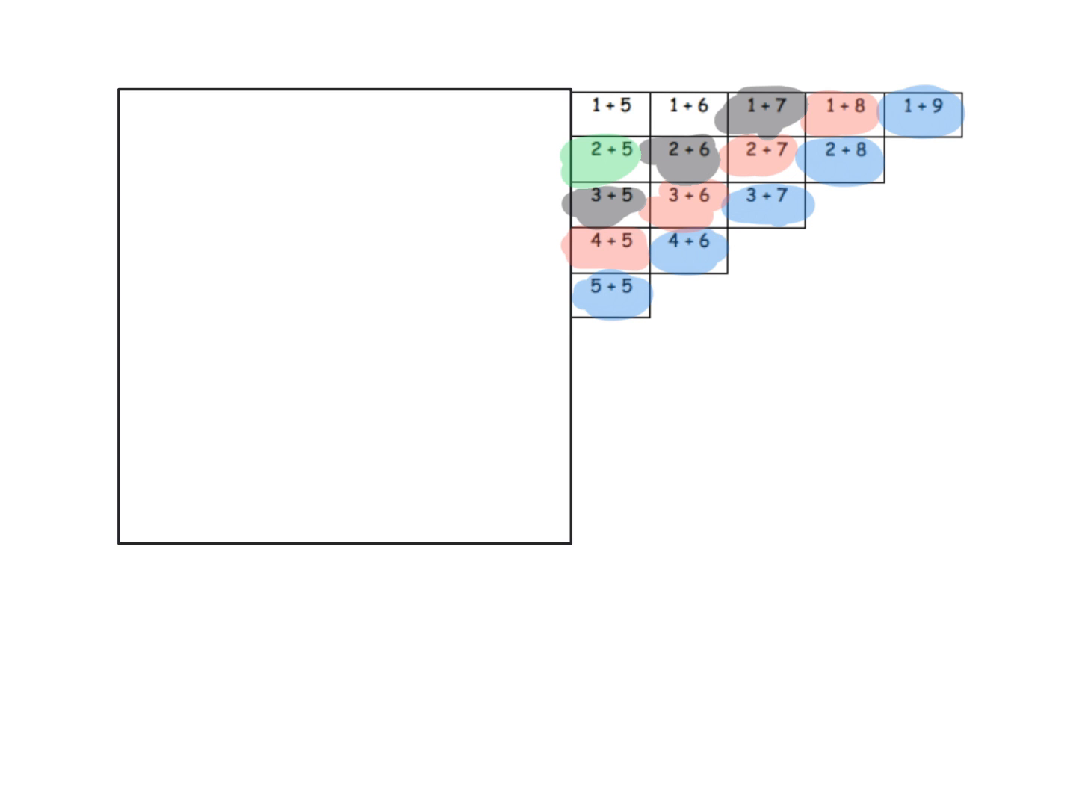
left_click(691, 109)
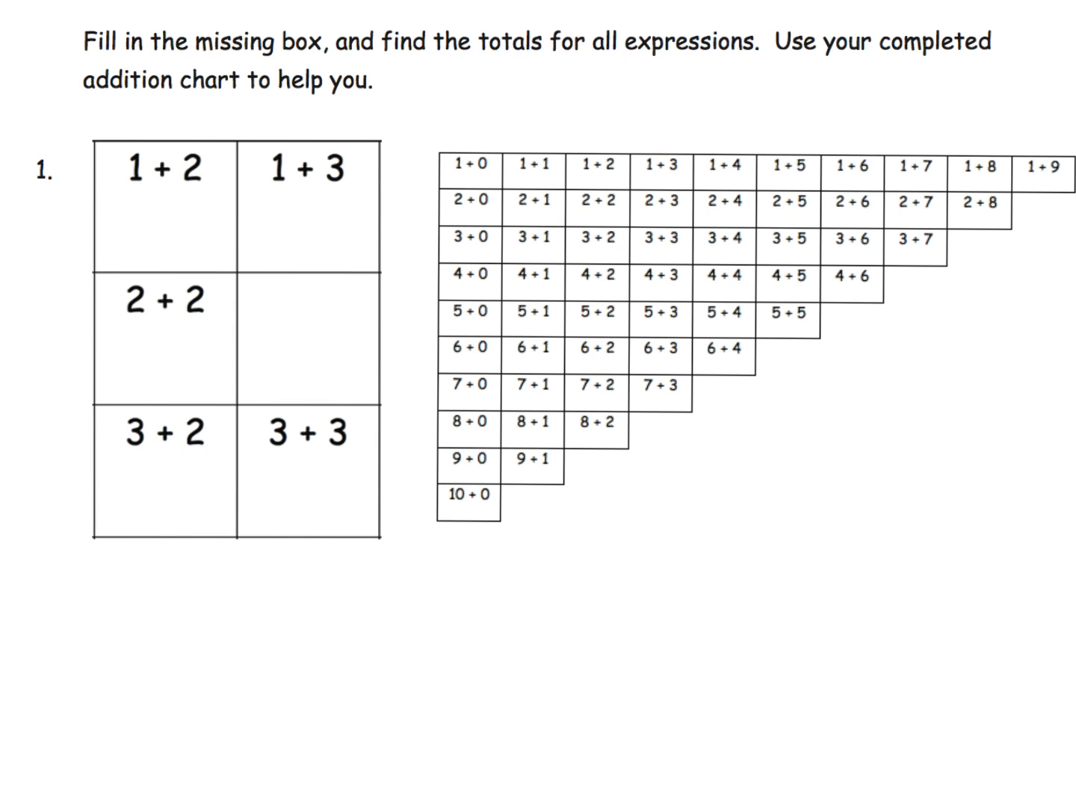
- Outline the 1 + 2 column and the block matching problem 1 on the chart
left_click_drag(568, 161, 569, 239)
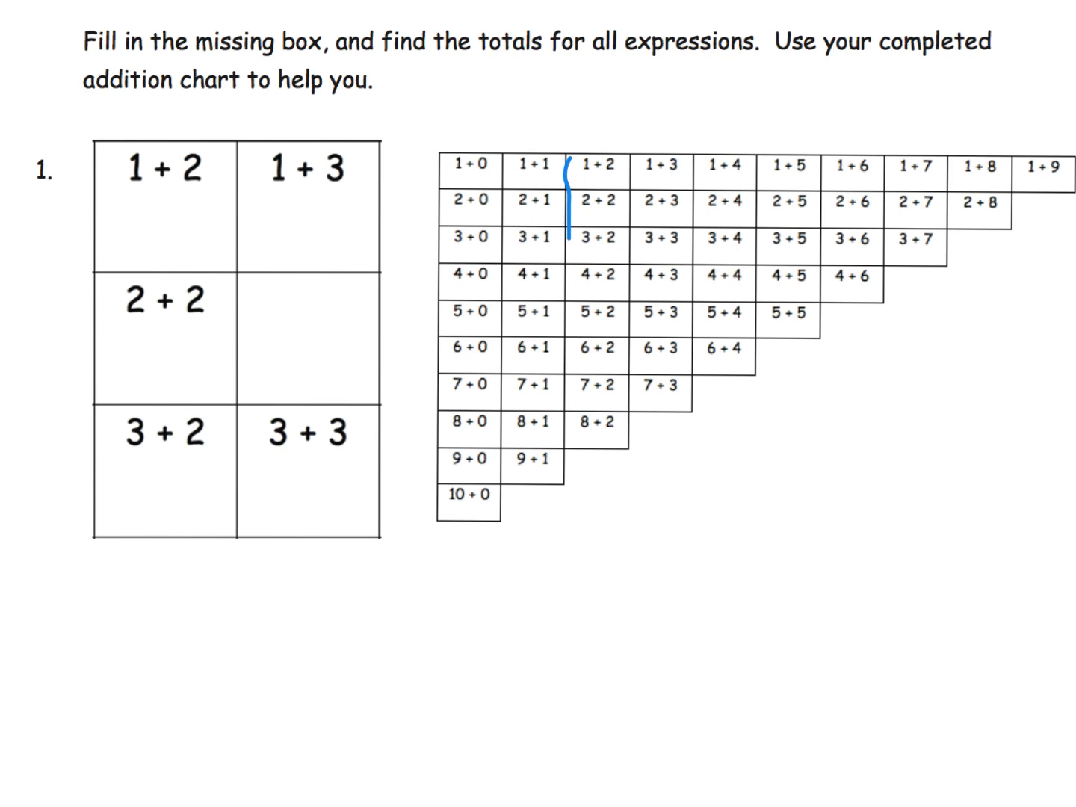
left_click_drag(572, 161, 691, 265)
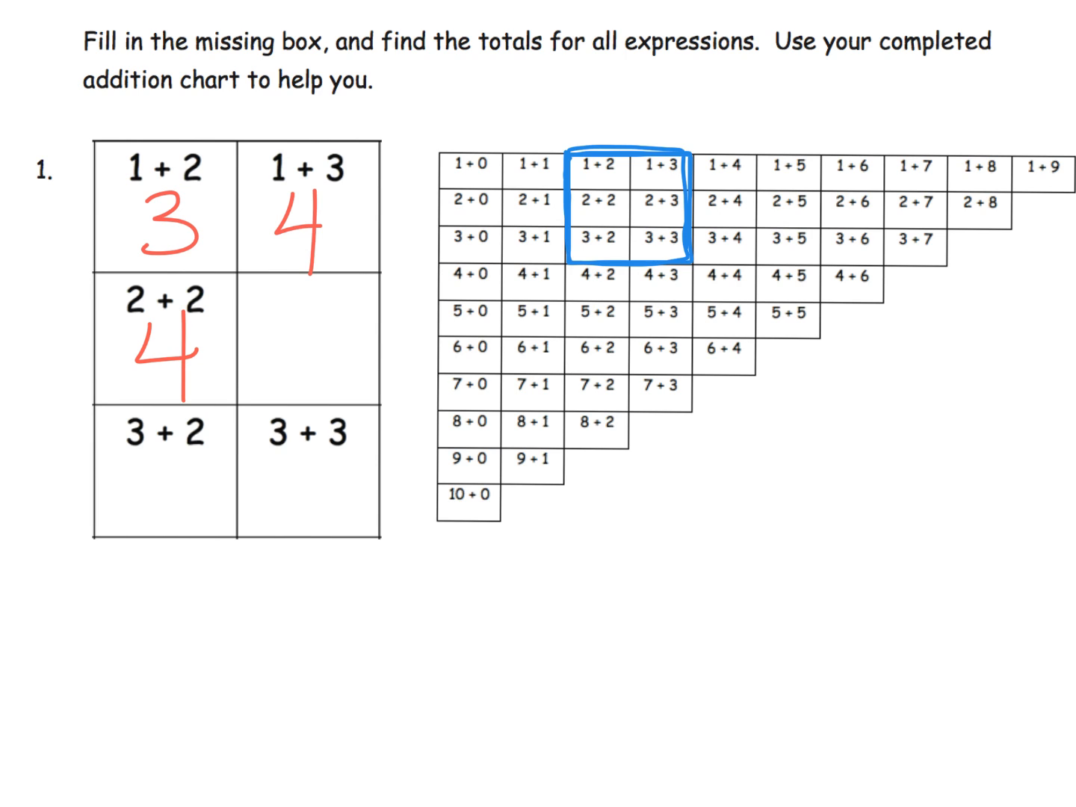
- Write '2+' into a worksheet box
left_click(302, 332)
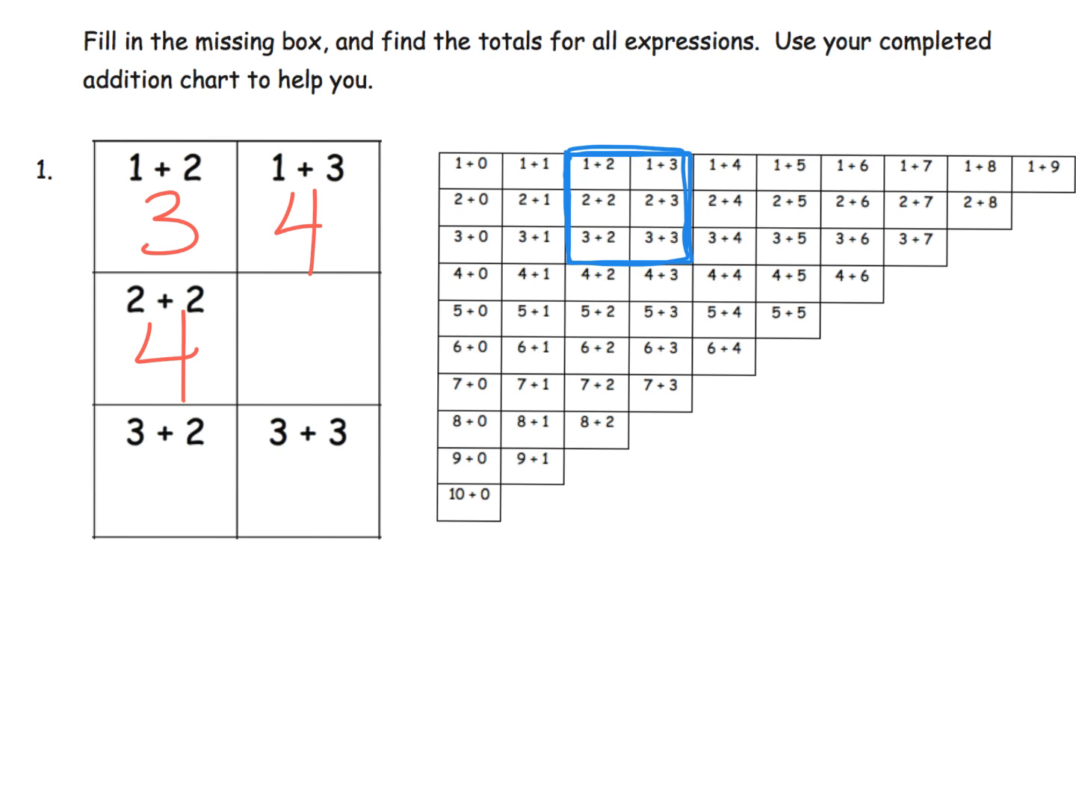
type("2+")
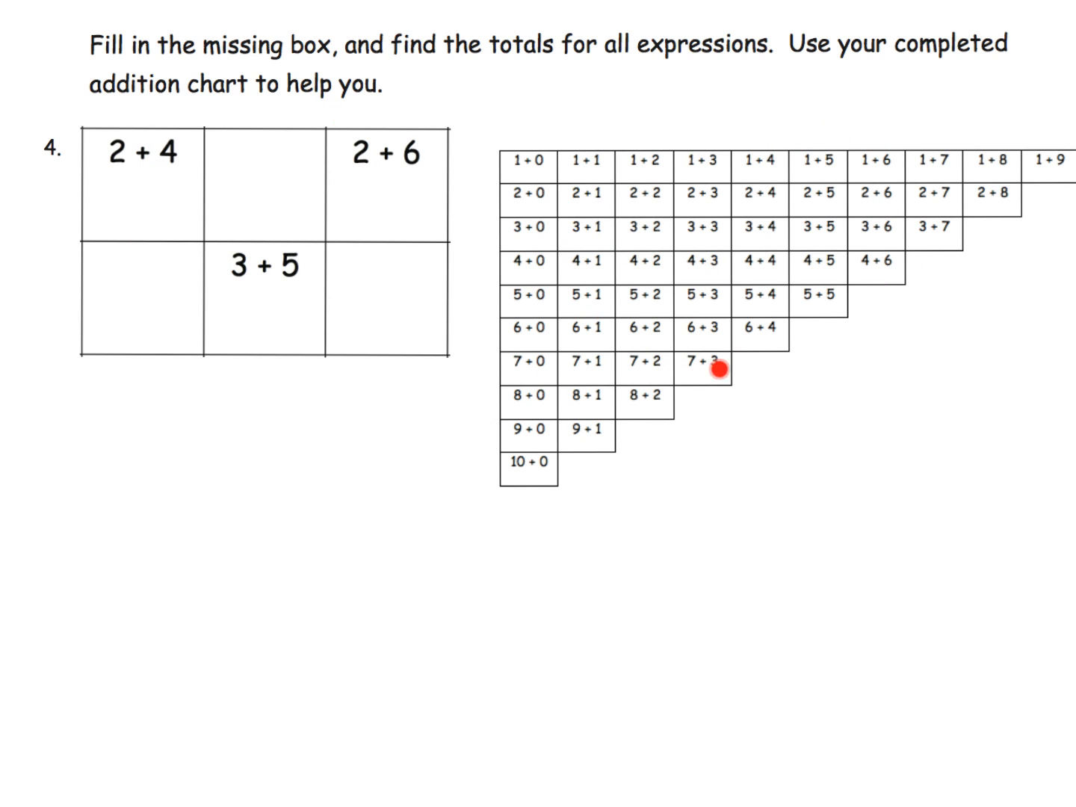
mouse_move(626, 149)
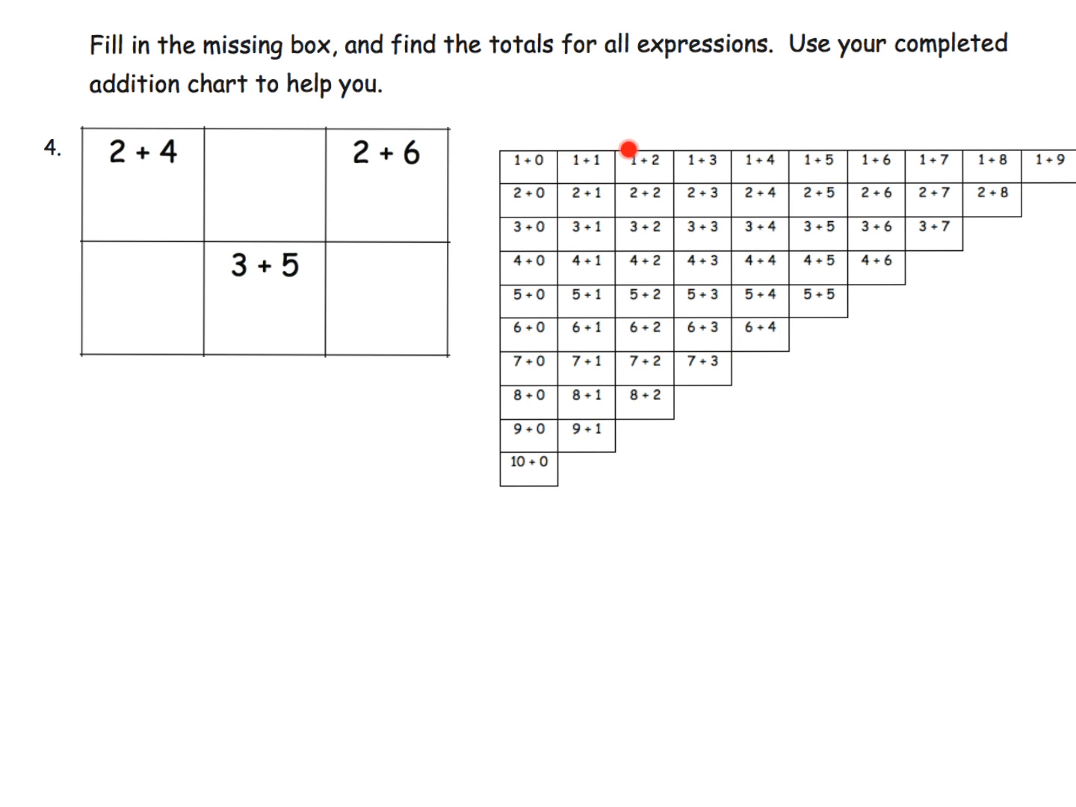
mouse_move(767, 199)
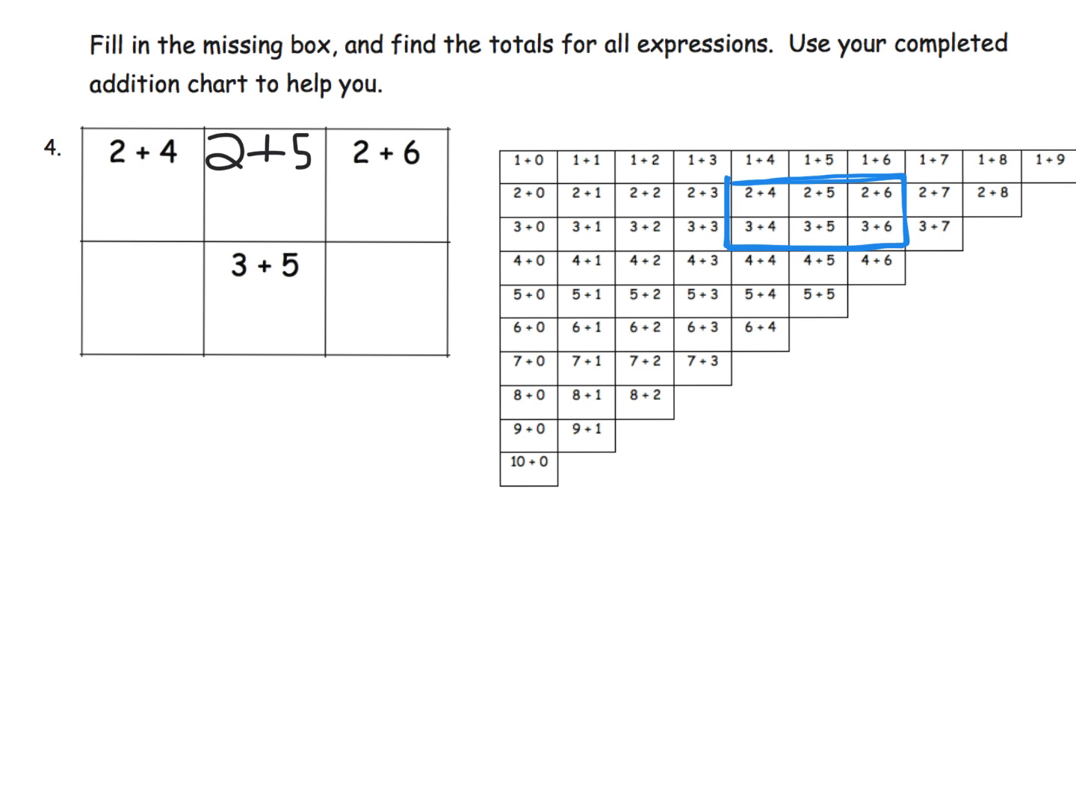
- Fill problem 4's empty bottom-row boxes with 3+4 and 3+6
type("3+4")
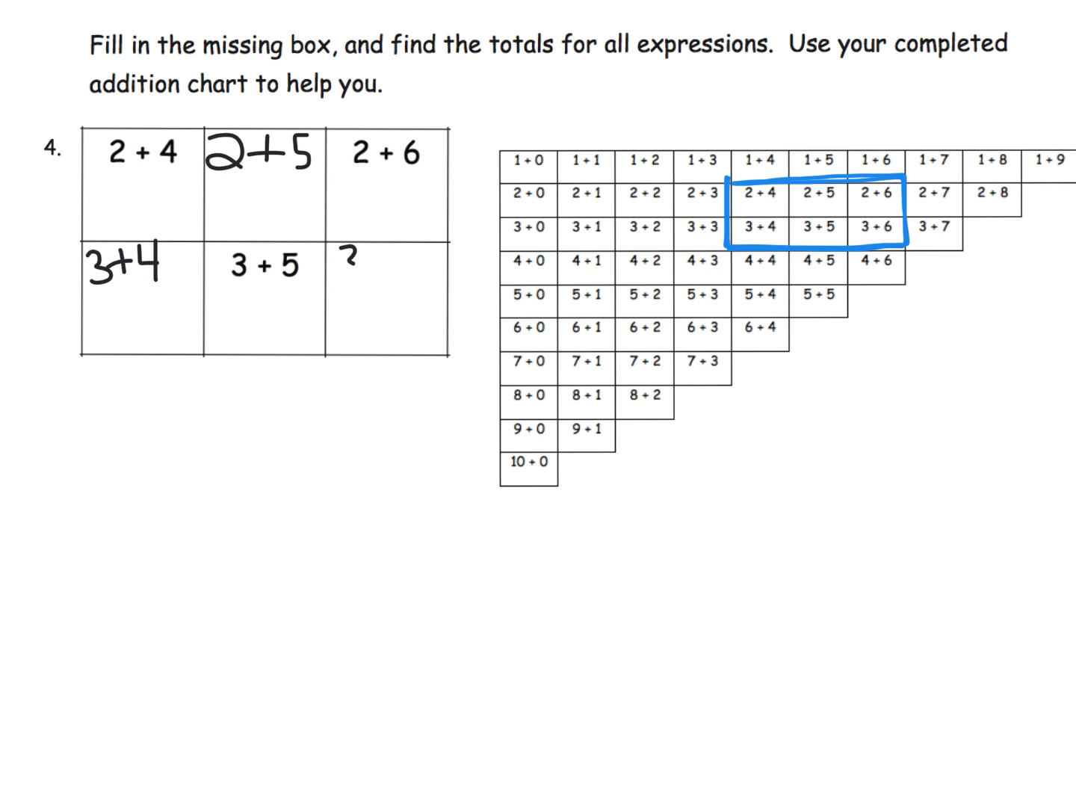
type("3+6")
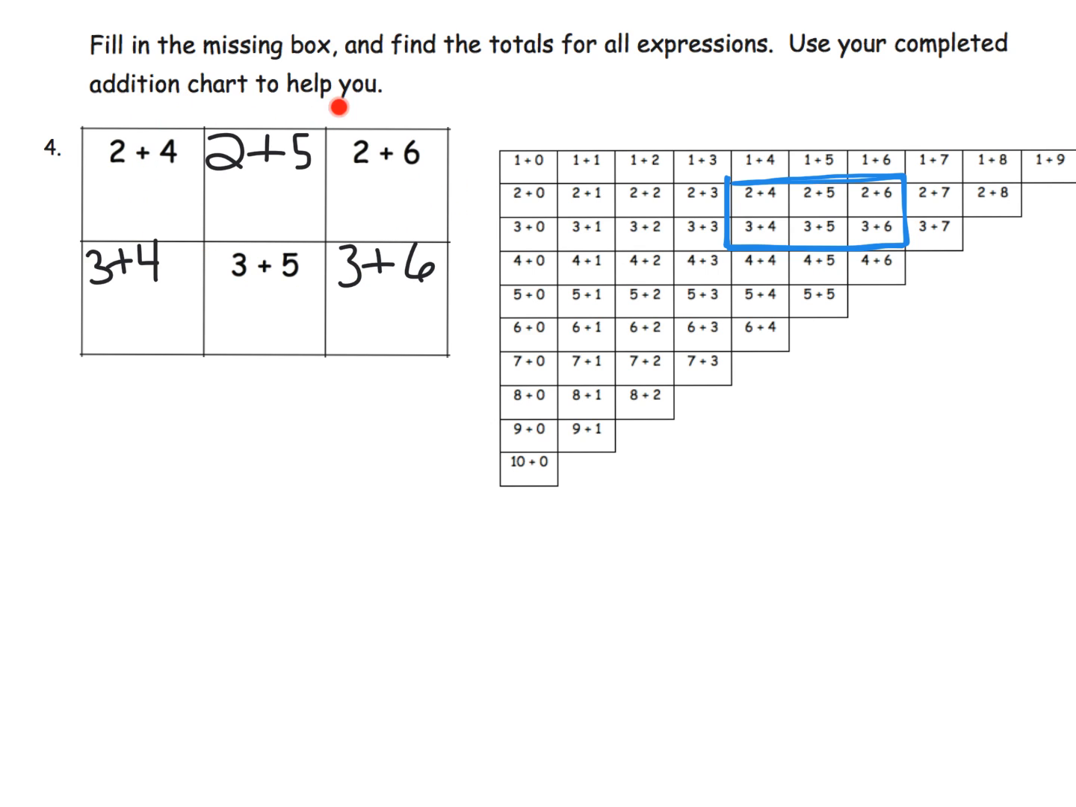
mouse_move(236, 267)
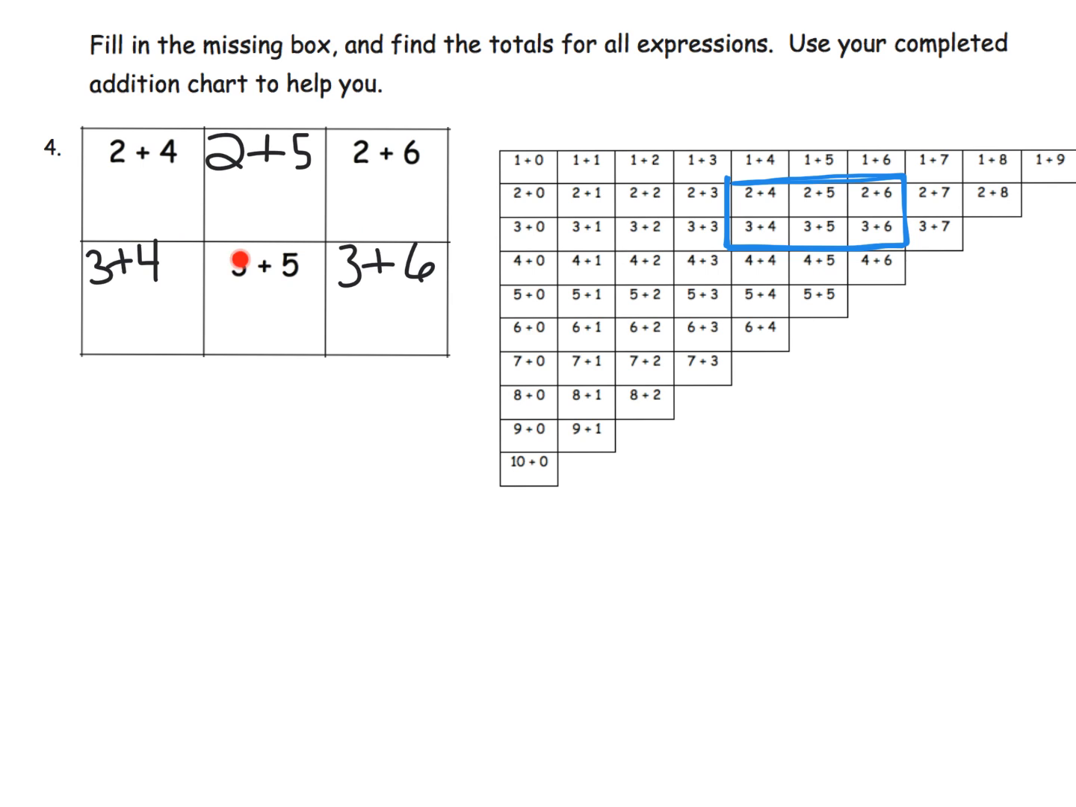